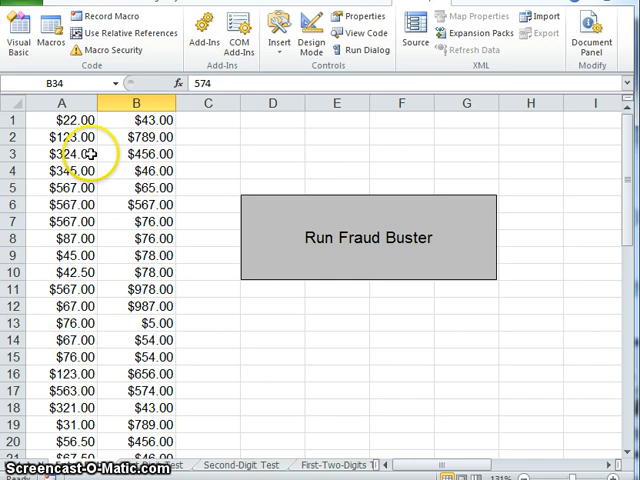
mouse_move(116, 160)
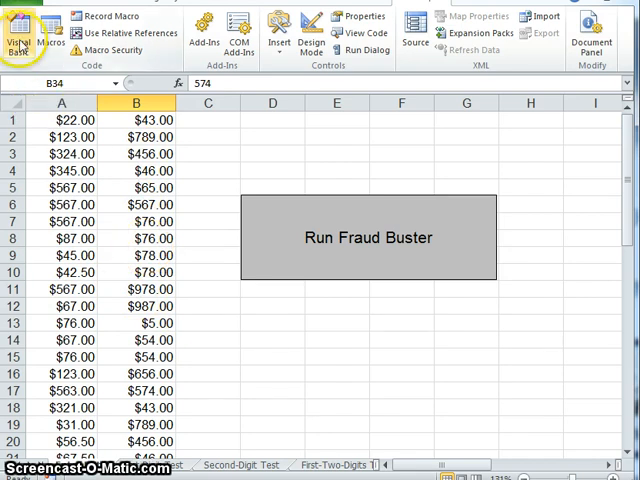
- View the Benford macro's digit-counting loops and Select Case blocks in the Visual Basic editor
left_click(24, 30)
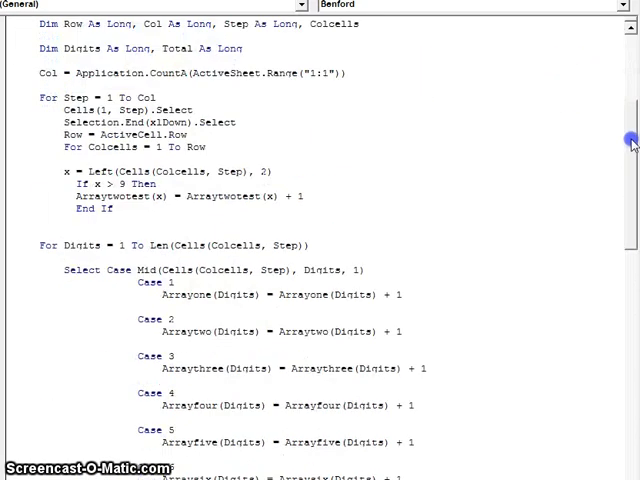
scroll("down", 3)
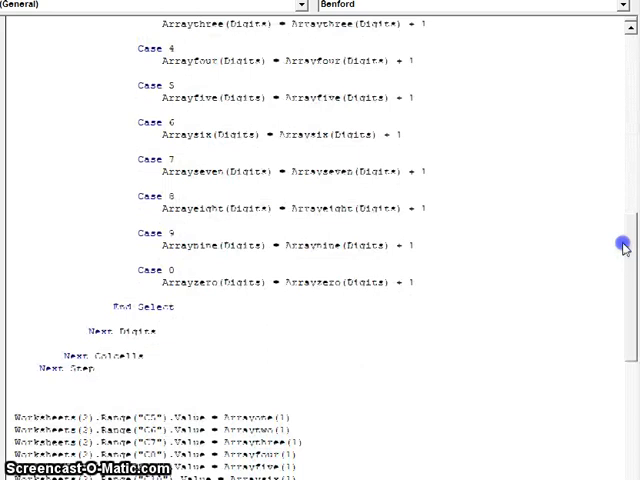
scroll("down", 3)
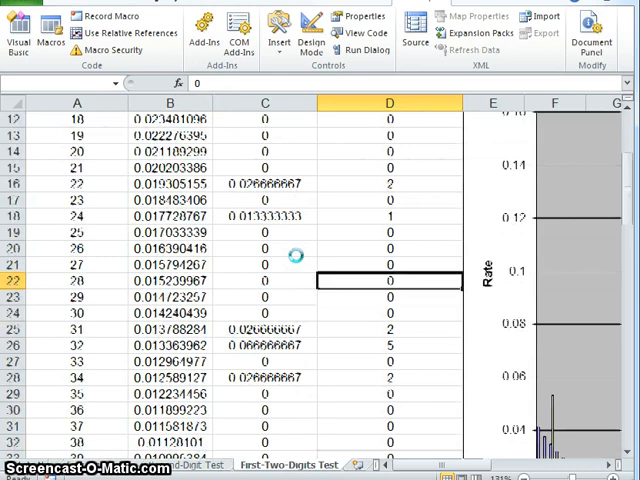
- Inspect digit 6's row: its sample frequency in C10 and the =C10/$C$15 rate formula in E10
scroll("down", 3)
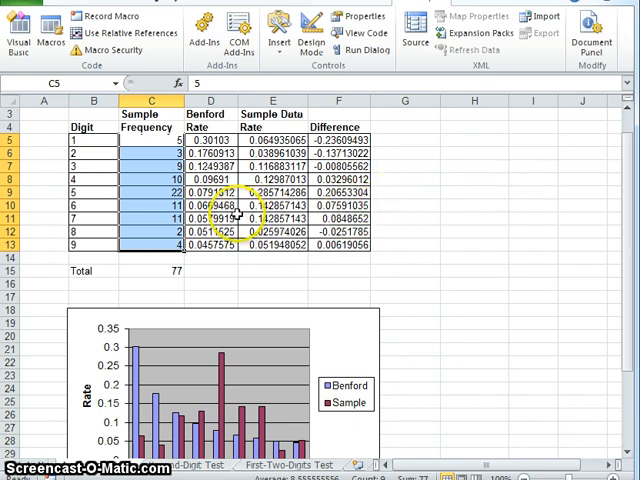
left_click(92, 206)
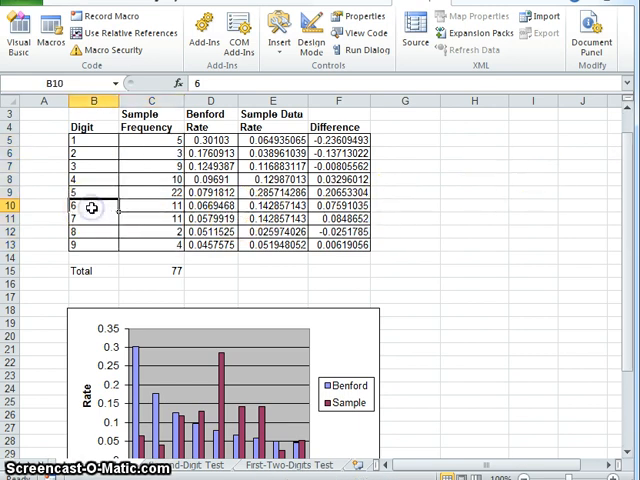
left_click(152, 204)
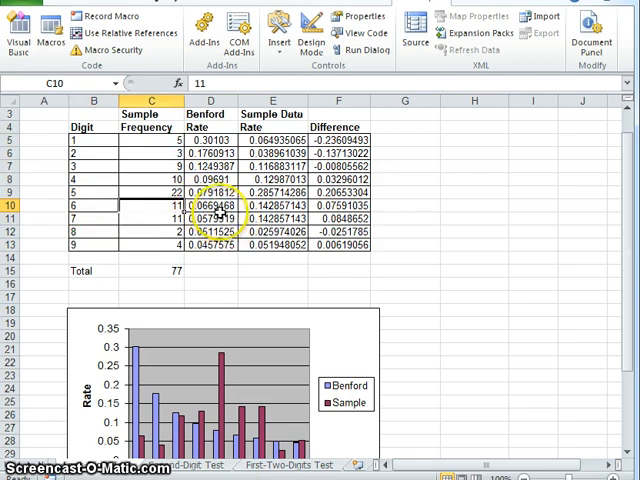
left_click(210, 202)
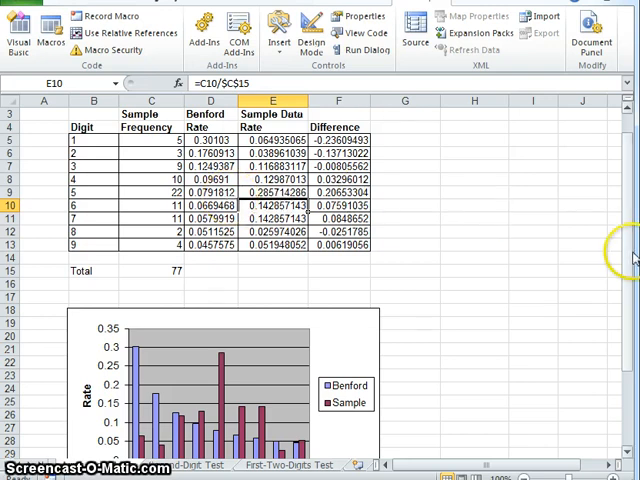
scroll("down", 3)
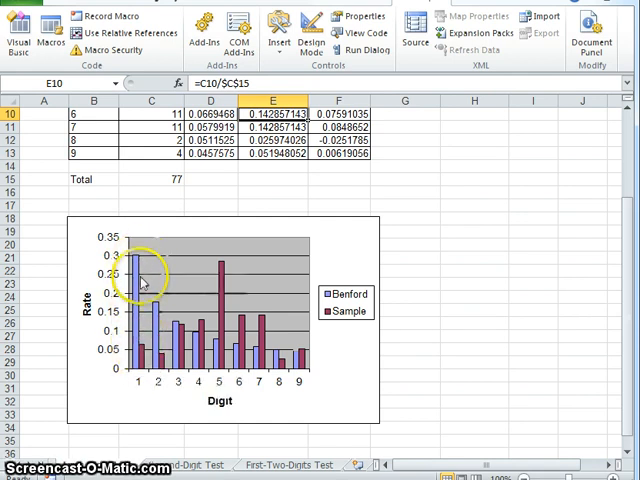
mouse_move(148, 390)
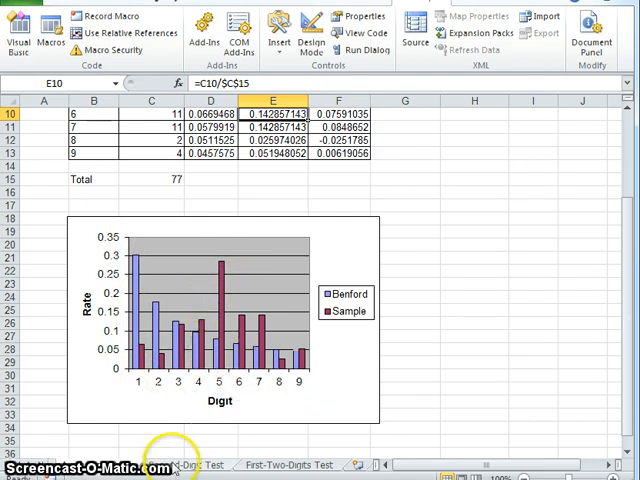
- Show the Second Digit Test sheet with digits 0–9 frequencies totalling 75 and its chart
left_click(172, 464)
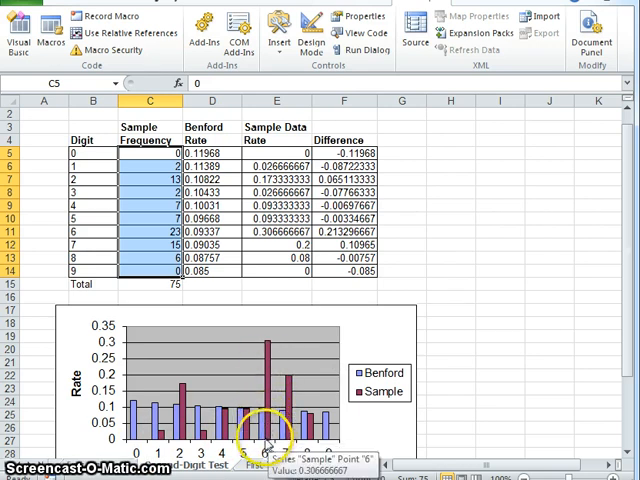
mouse_move(248, 420)
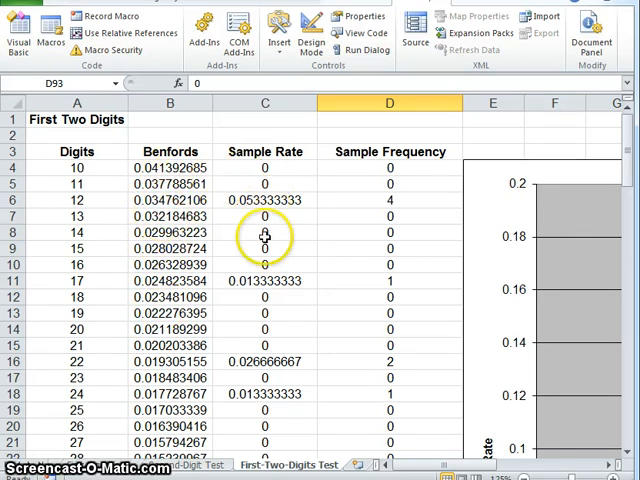
mouse_move(264, 168)
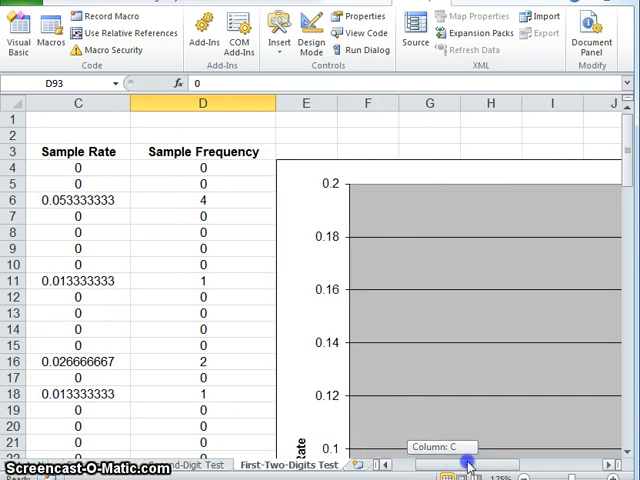
- Scroll across the First-Two-Digits Test sheet to the two-digit comparison chart
scroll("right", 3)
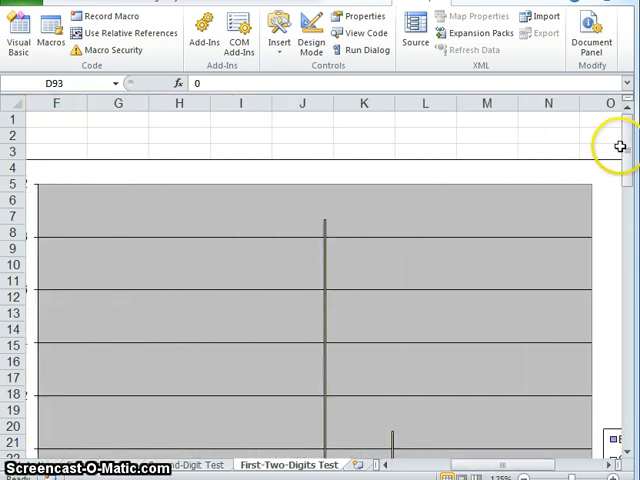
left_click_drag(616, 144, 616, 188)
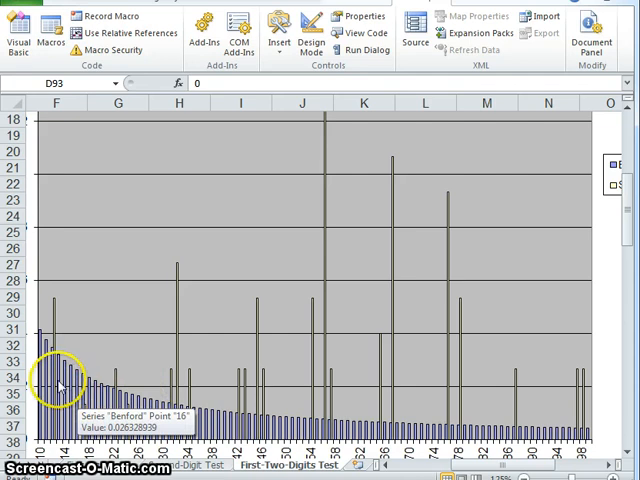
mouse_move(558, 418)
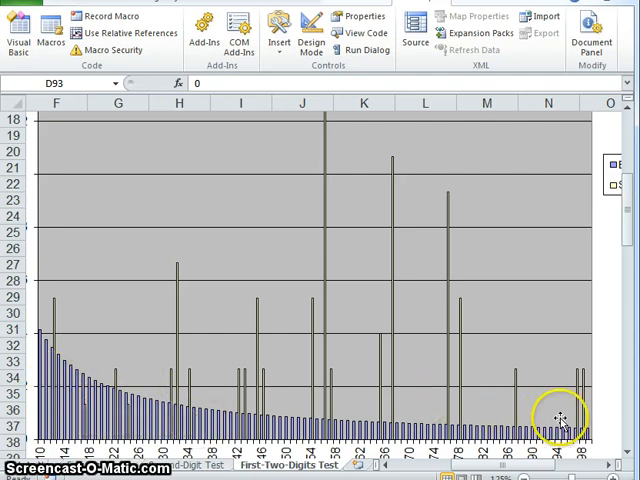
mouse_move(218, 424)
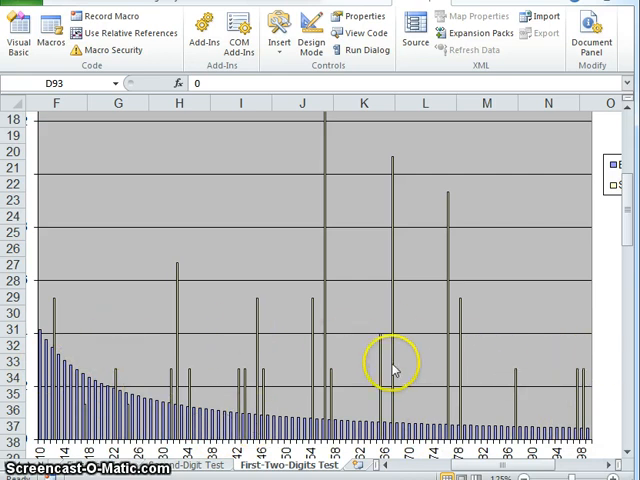
mouse_move(176, 352)
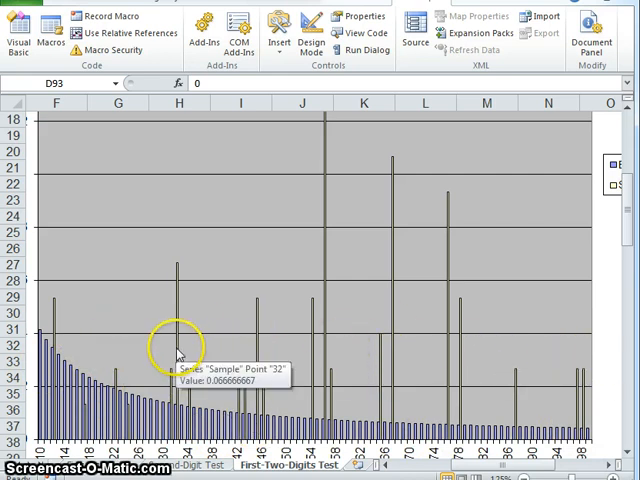
mouse_move(256, 344)
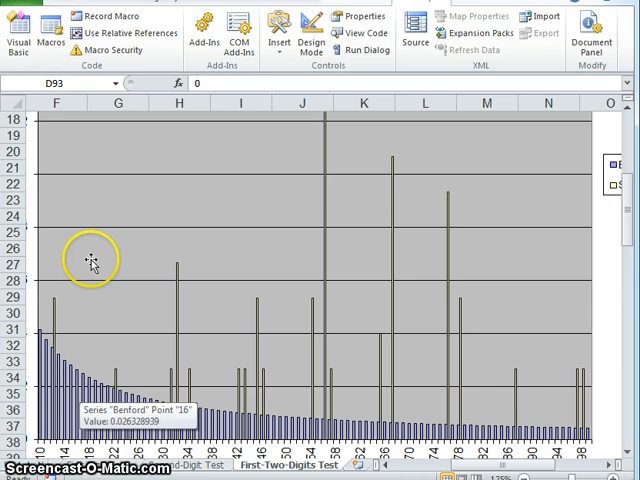
mouse_move(96, 238)
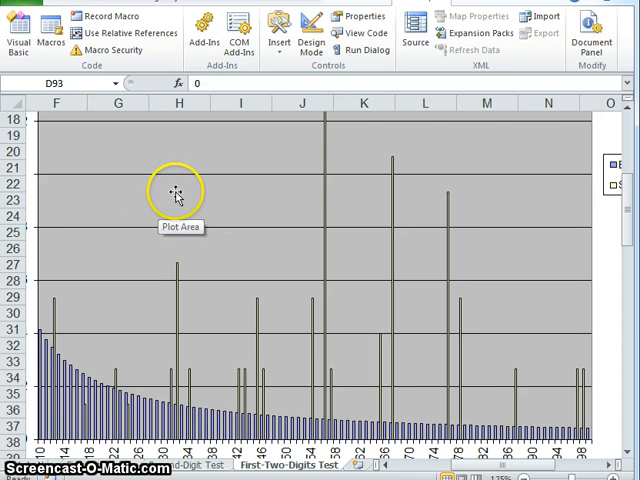
mouse_move(116, 260)
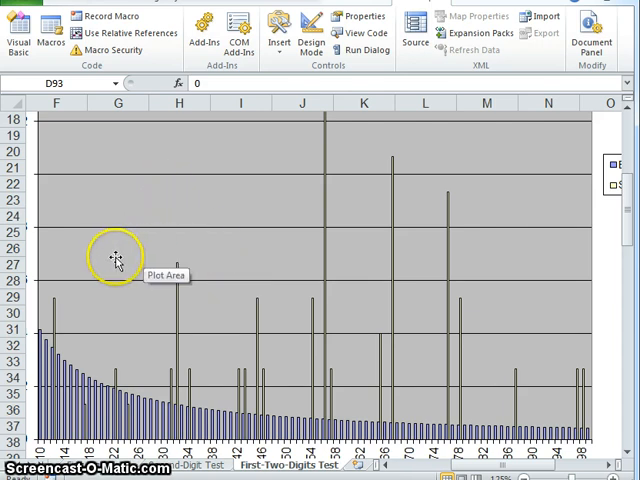
mouse_move(236, 250)
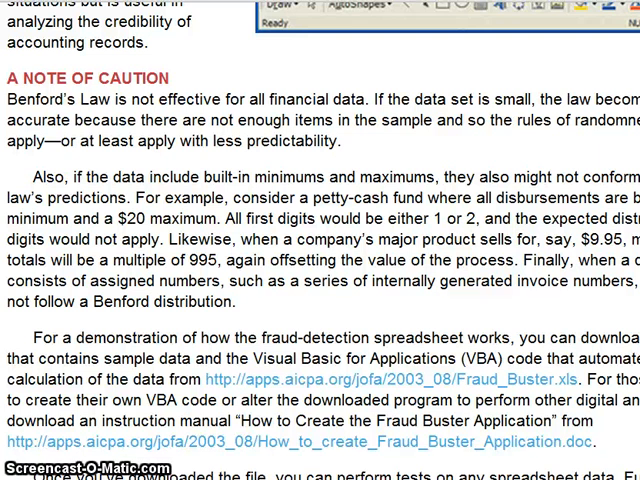
scroll("down", 3)
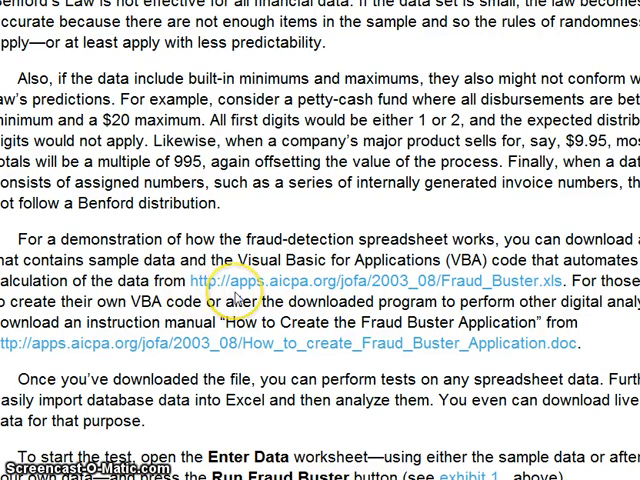
mouse_move(100, 324)
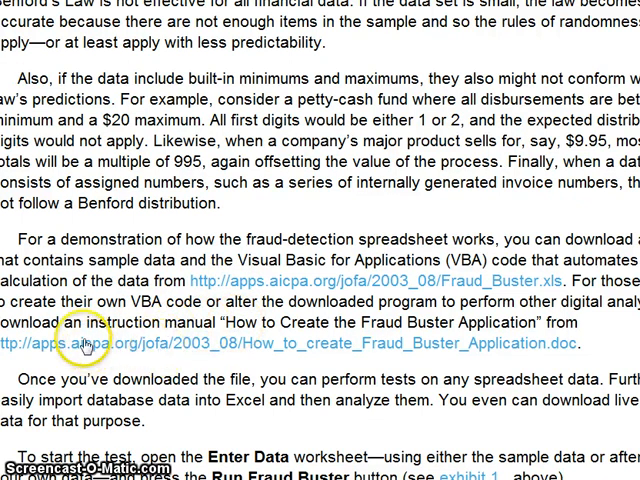
mouse_move(336, 312)
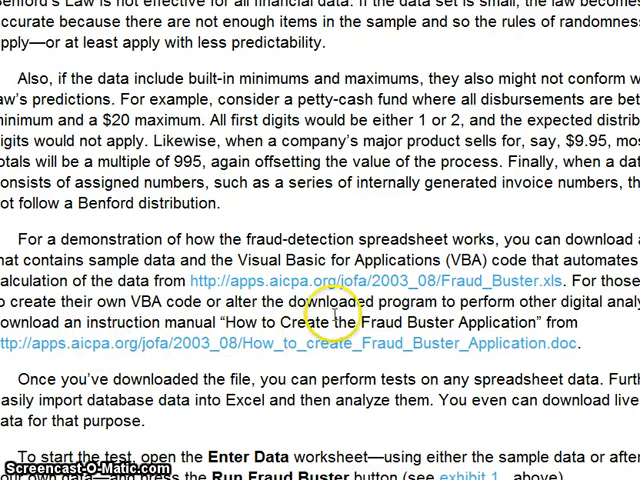